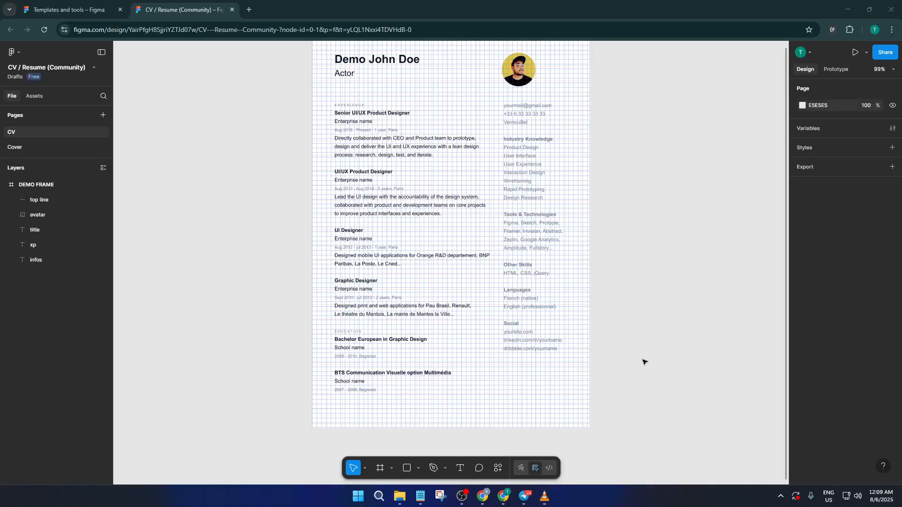
pyautogui.moveTo(627, 368)
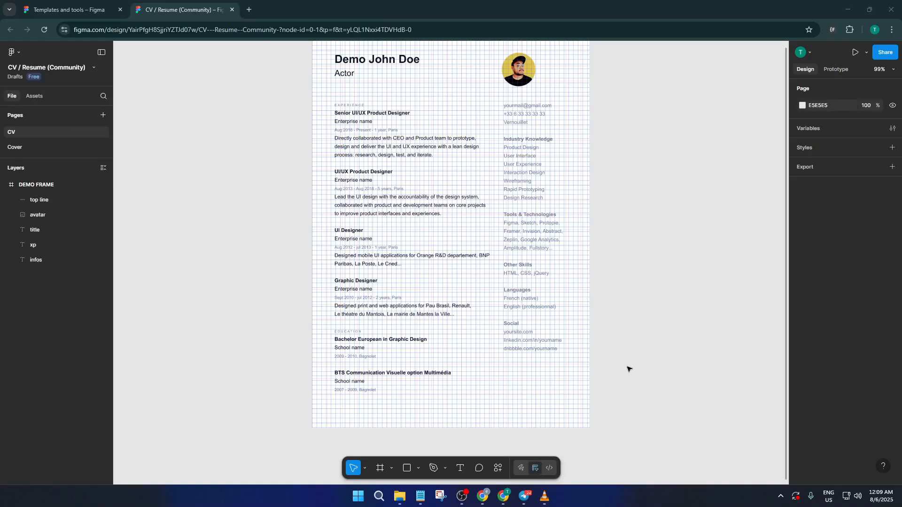
pyautogui.moveTo(626, 371)
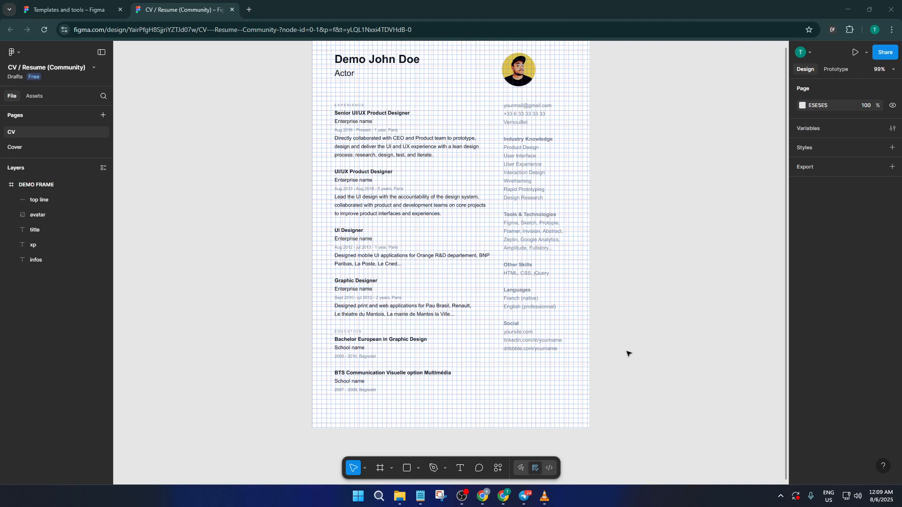
pyautogui.moveTo(500, 204)
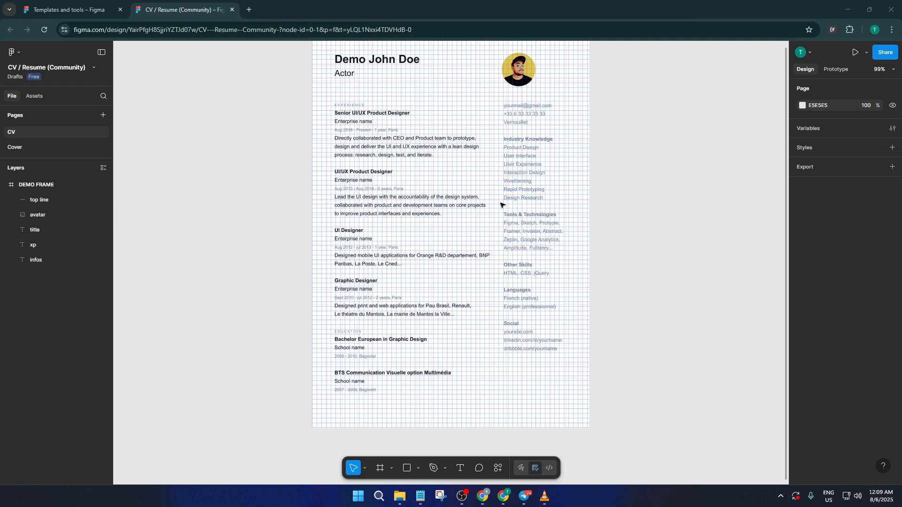
pyautogui.moveTo(466, 111)
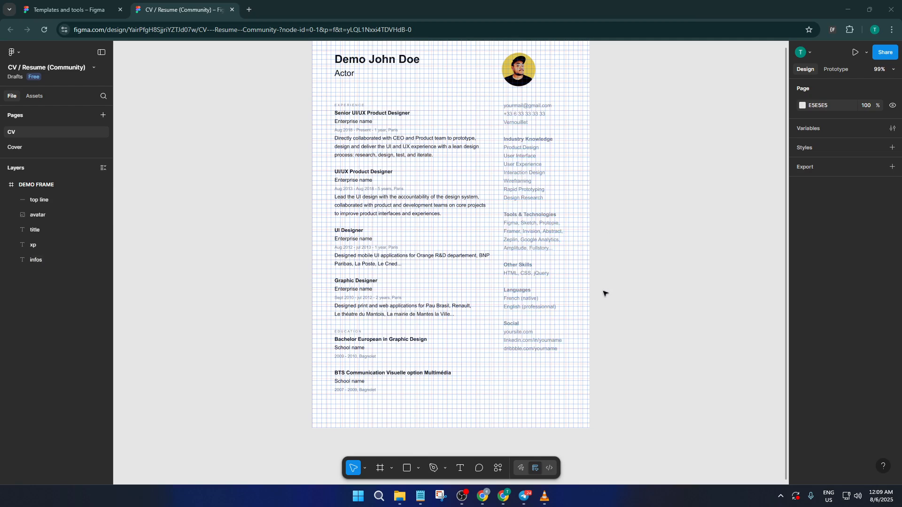
pyautogui.moveTo(580, 399)
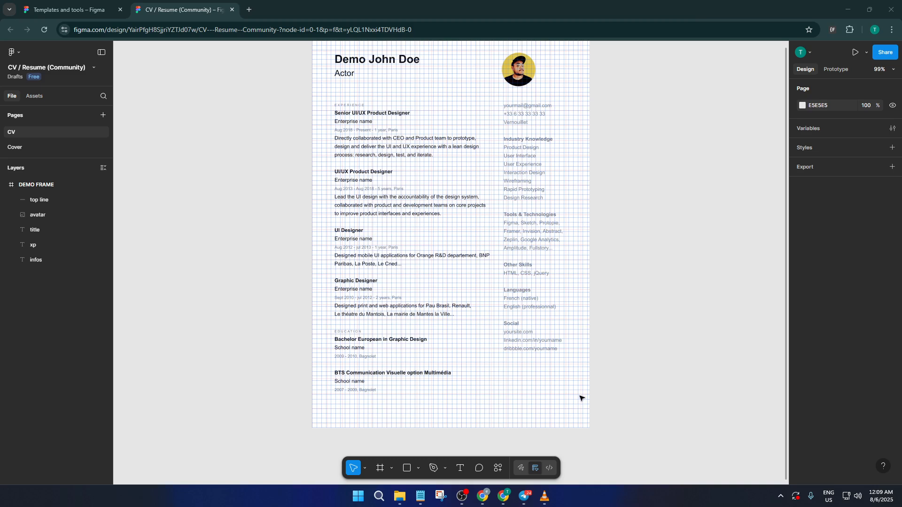
pyautogui.moveTo(583, 396)
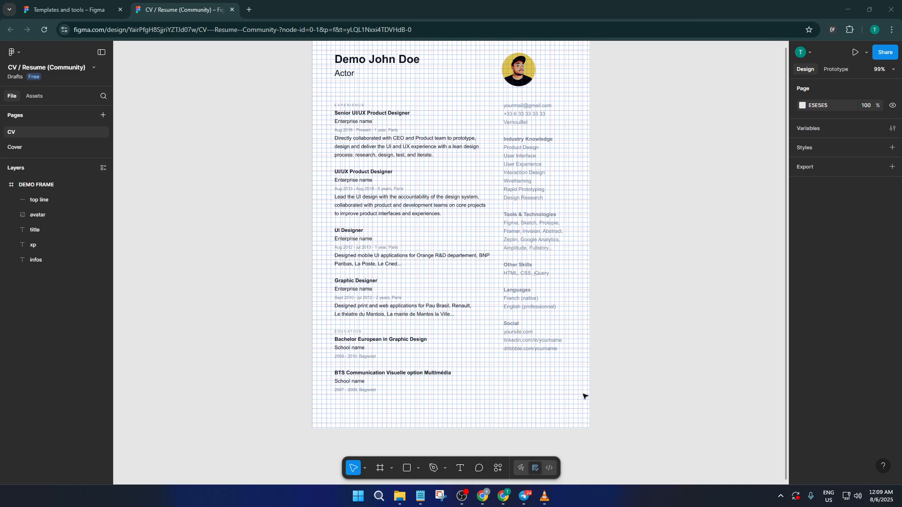
pyautogui.moveTo(390, 370)
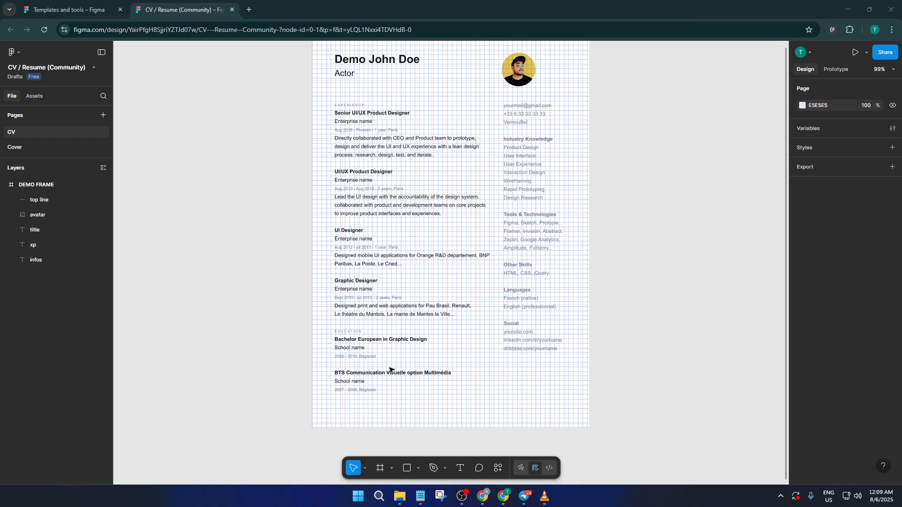
# Select DEMO FRAME in the Layers panel so its 10px and 32px layout grids show in Design
pyautogui.click(37, 185)
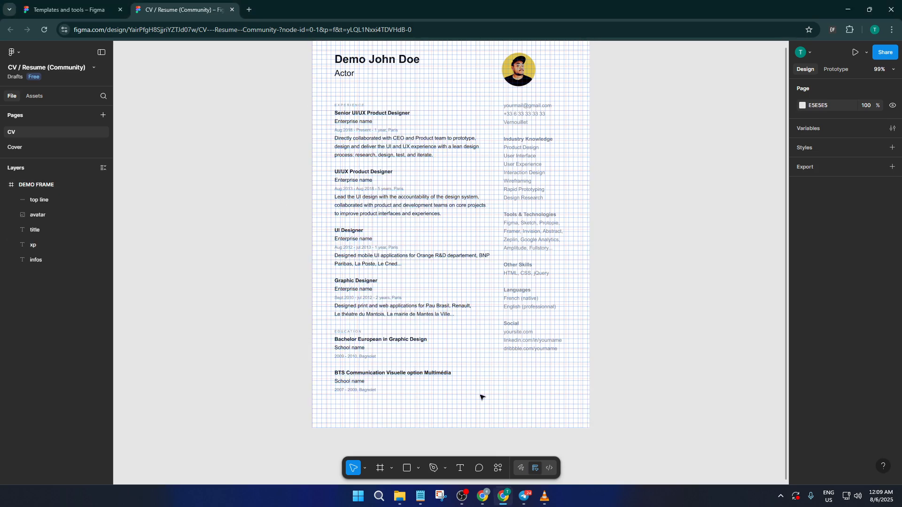
pyautogui.click(36, 185)
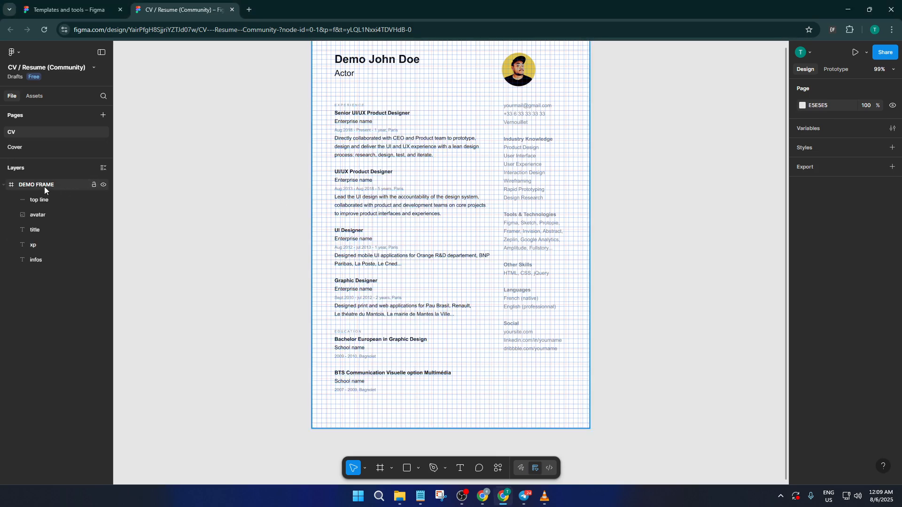
pyautogui.click(36, 185)
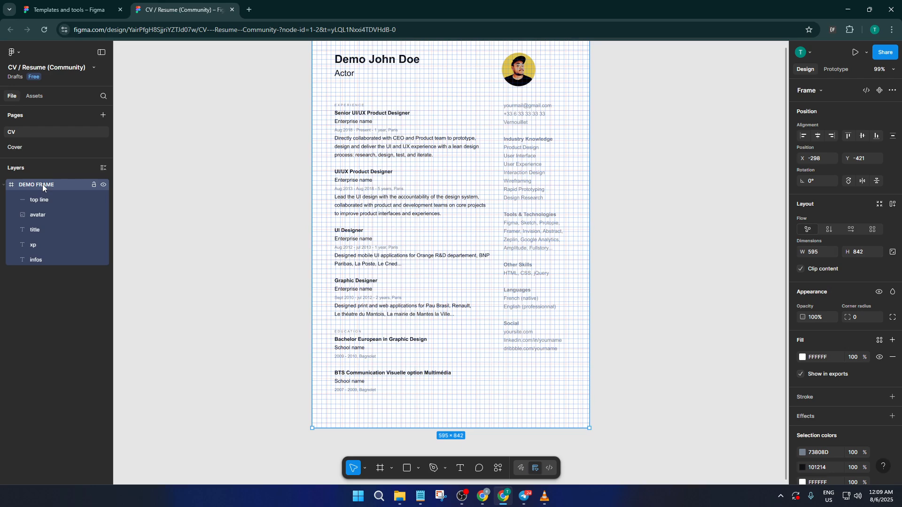
pyautogui.moveTo(56, 190)
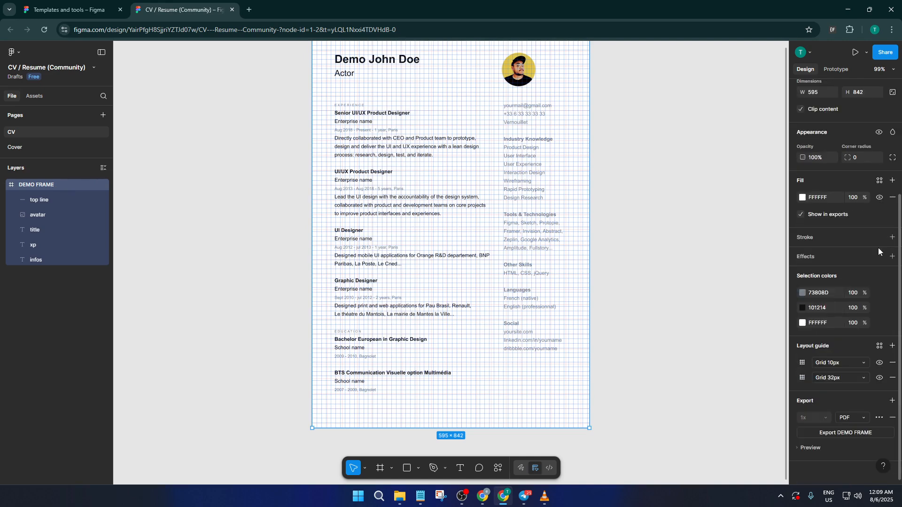
pyautogui.moveTo(800, 345)
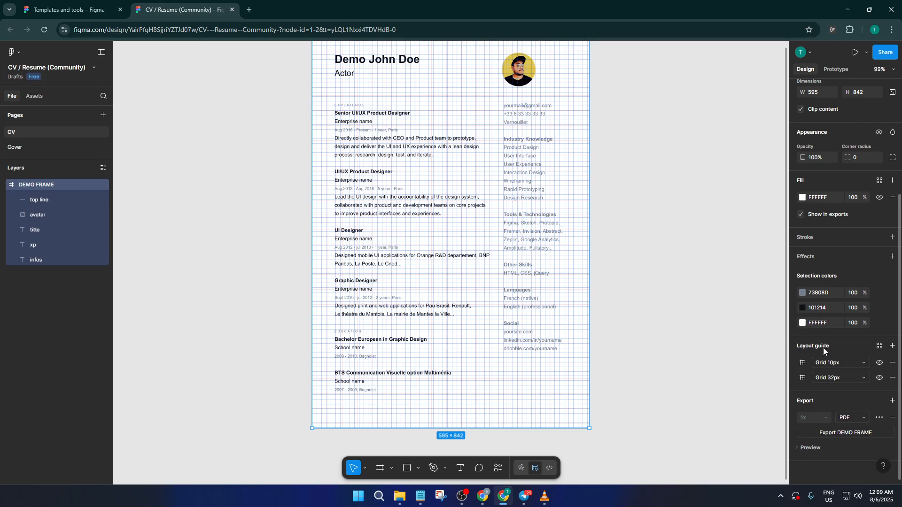
pyautogui.moveTo(802, 354)
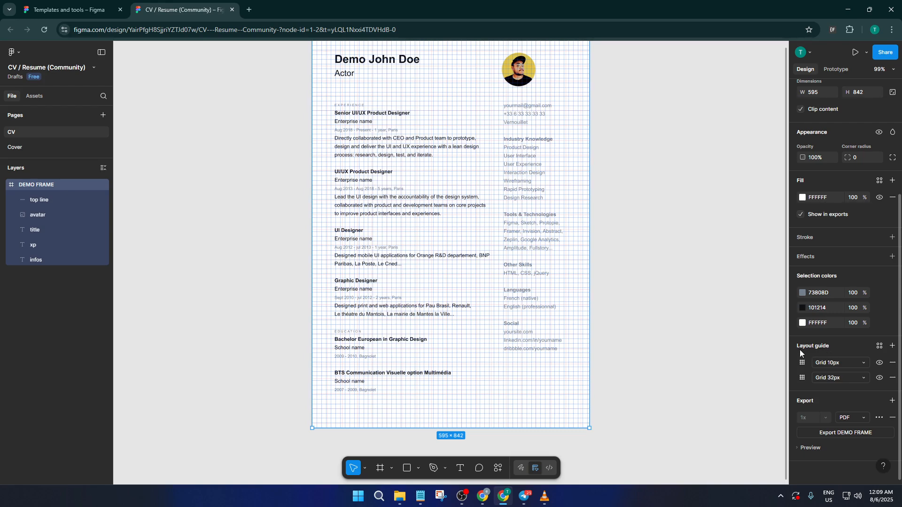
pyautogui.moveTo(824, 352)
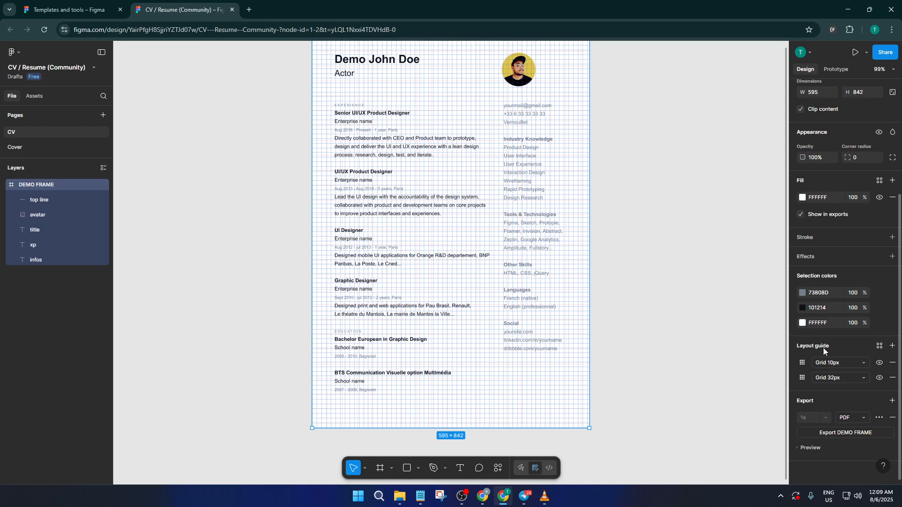
pyautogui.moveTo(821, 353)
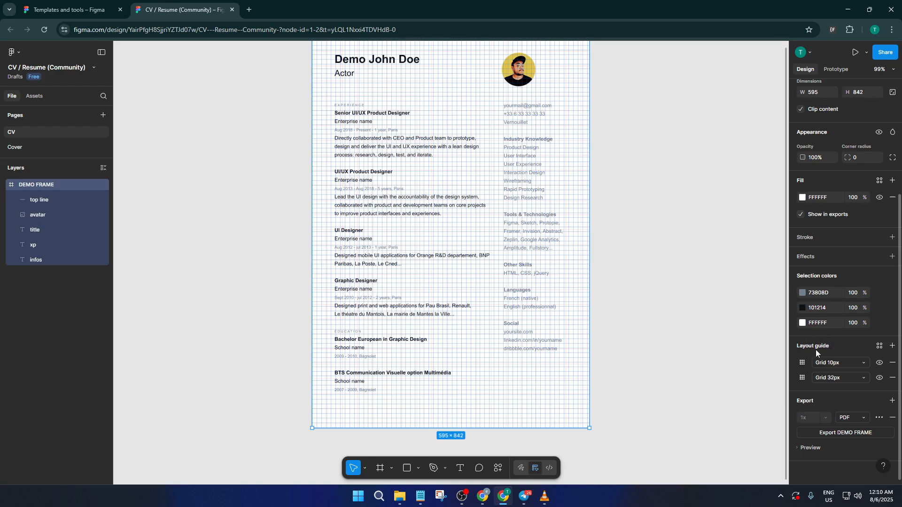
pyautogui.moveTo(837, 363)
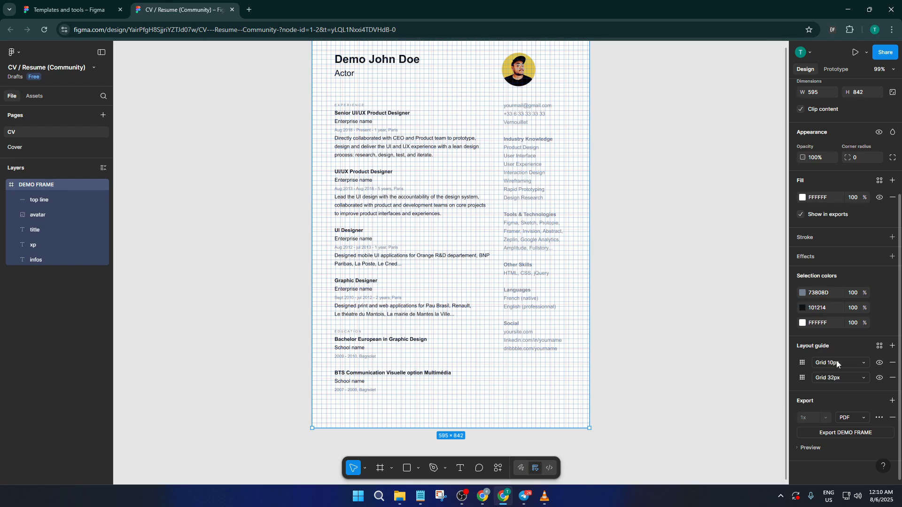
pyautogui.moveTo(885, 379)
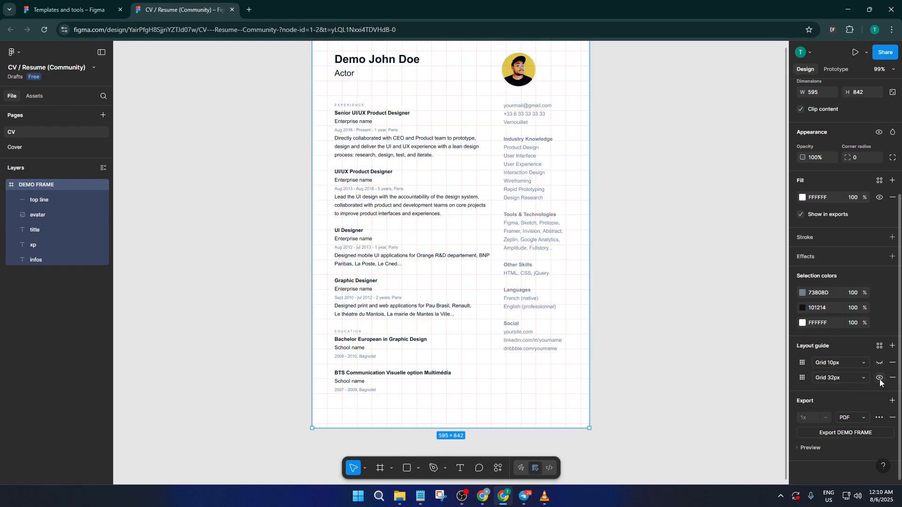
# Toggle the eye icons so both the 32px and 10px grids end up hidden on the CV
pyautogui.click(880, 377)
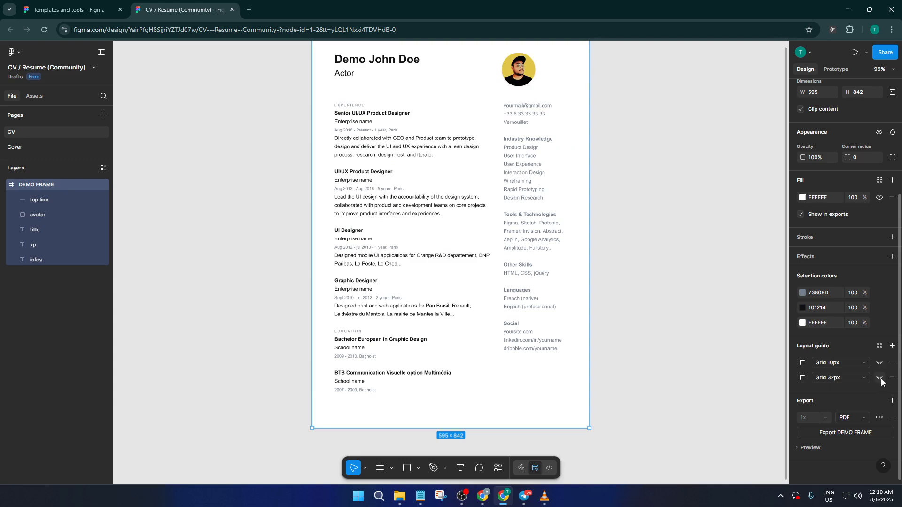
pyautogui.click(879, 363)
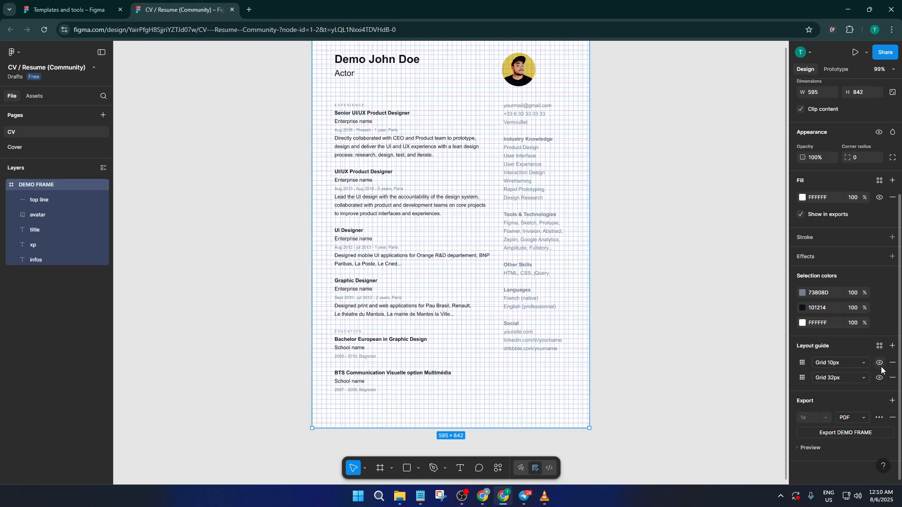
pyautogui.click(879, 363)
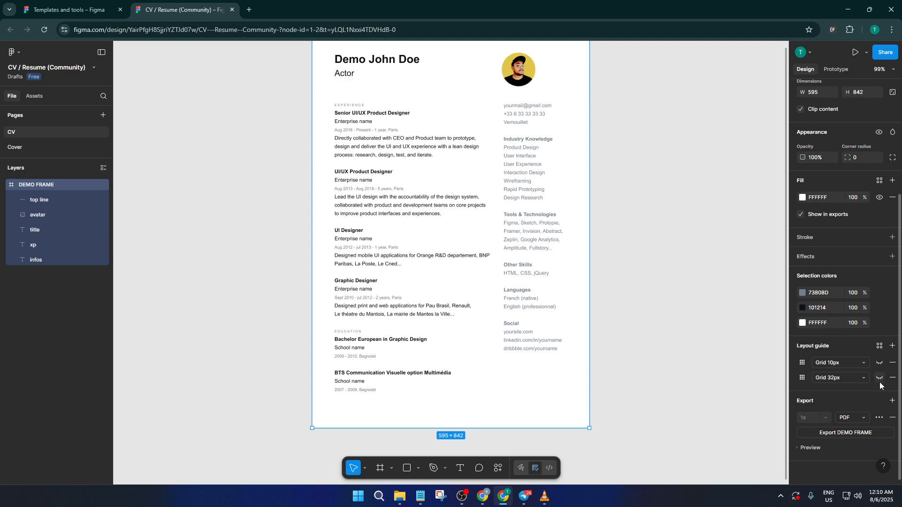
pyautogui.moveTo(880, 378)
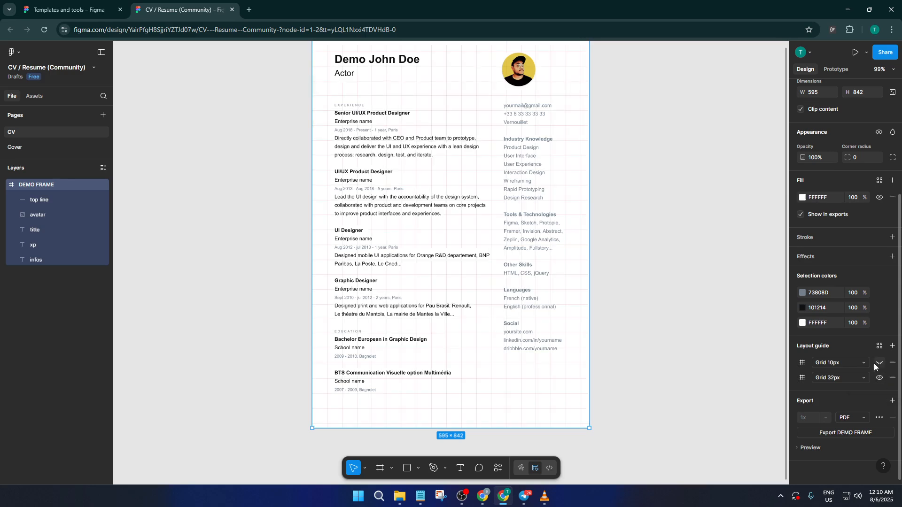
pyautogui.click(883, 363)
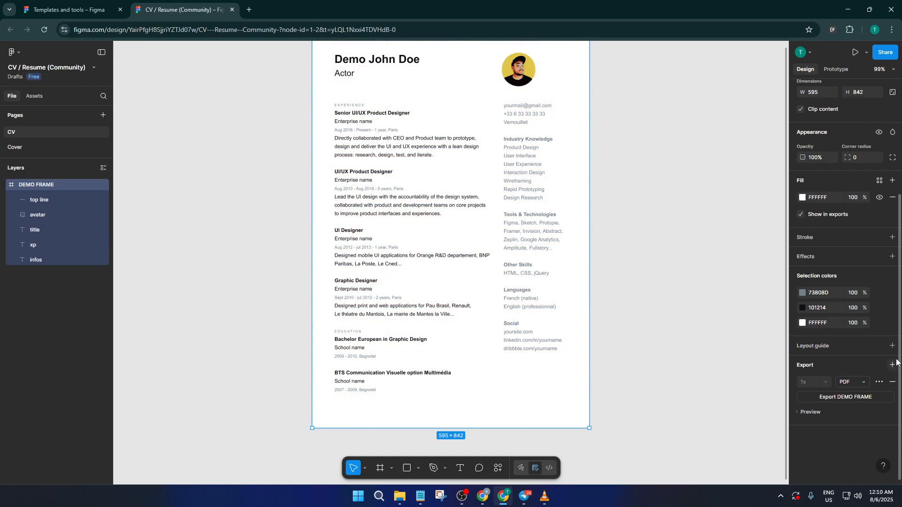
pyautogui.moveTo(874, 351)
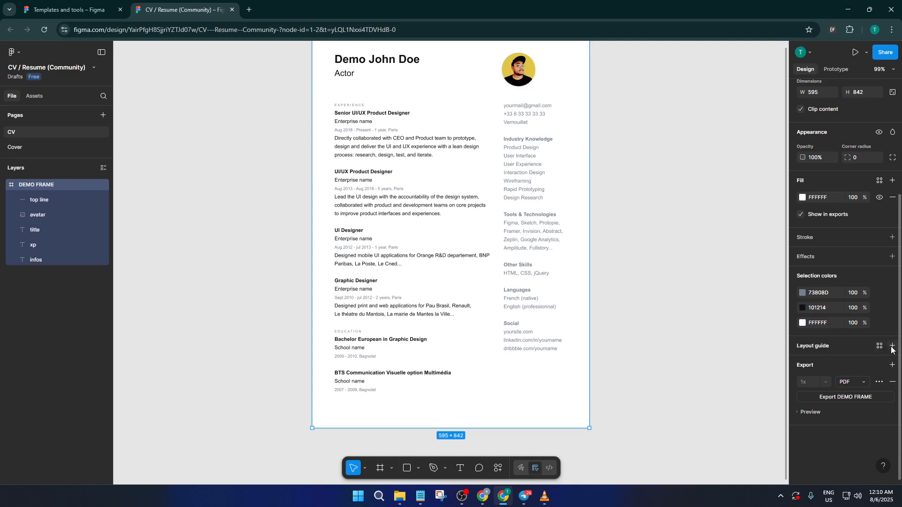
pyautogui.moveTo(892, 349)
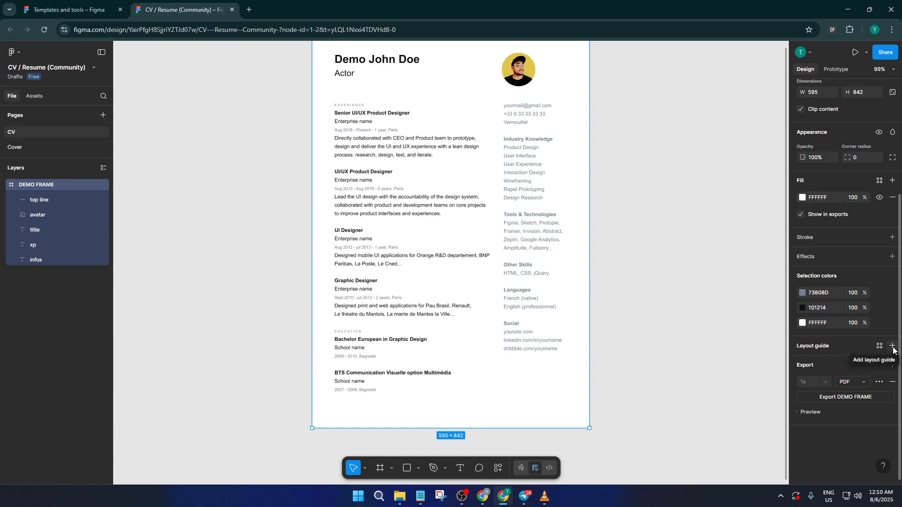
# Add four new 10px layout grids to the frame with the Layout guide + button
pyautogui.click(892, 345)
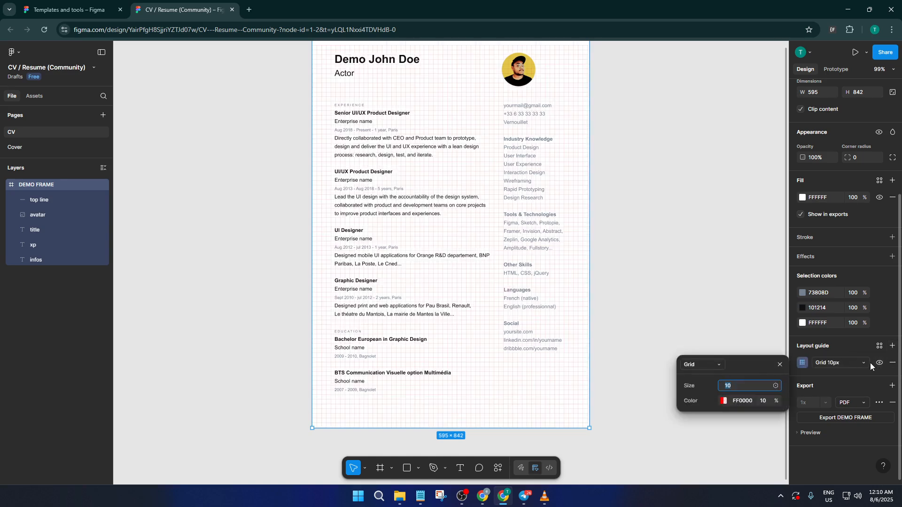
pyautogui.click(892, 346)
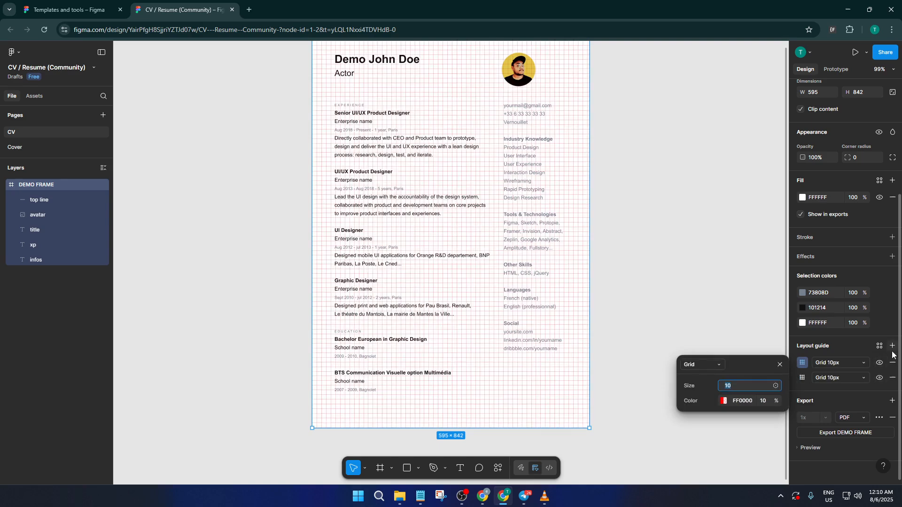
pyautogui.click(893, 346)
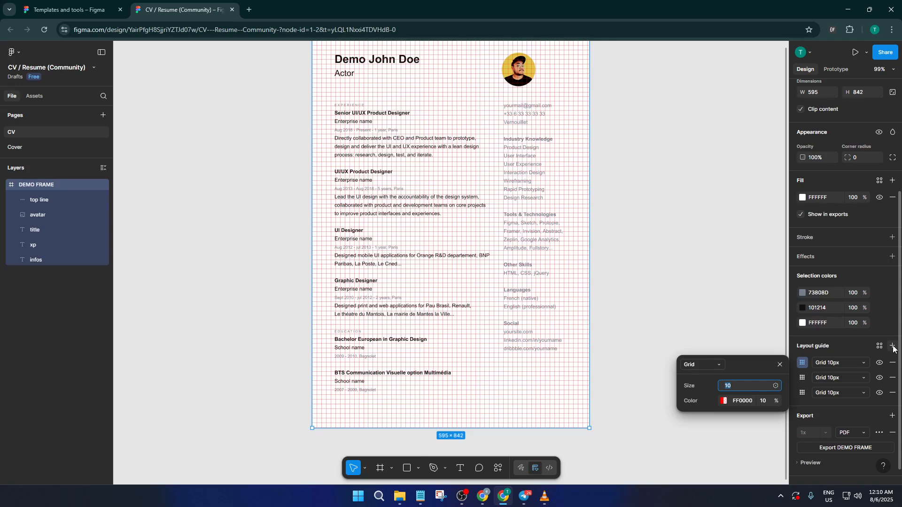
pyautogui.click(893, 345)
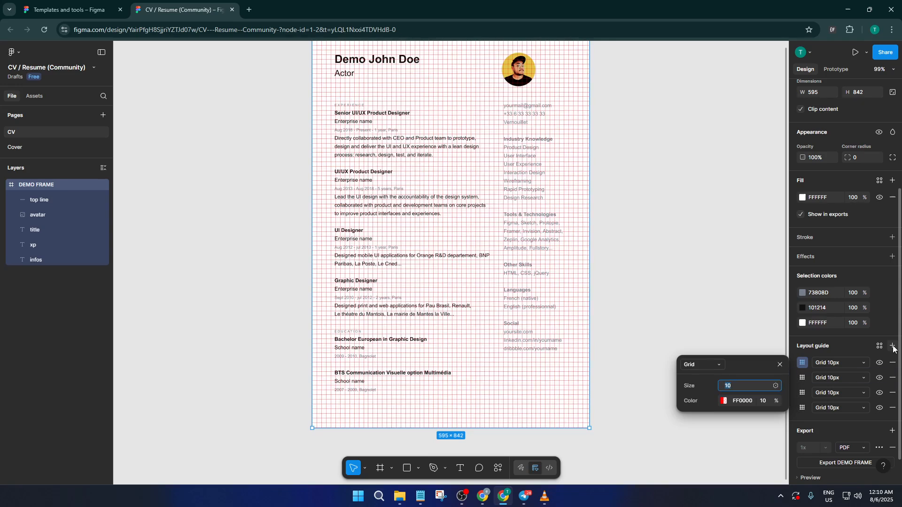
pyautogui.moveTo(536, 386)
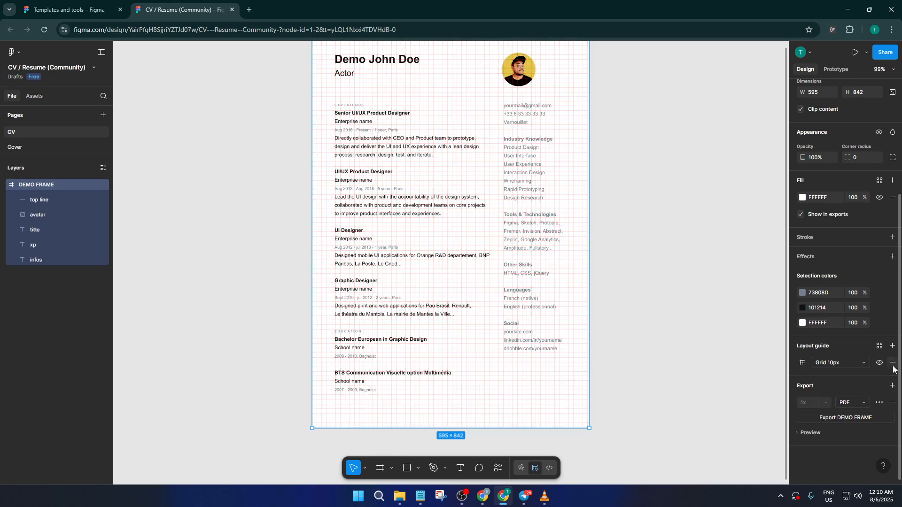
pyautogui.moveTo(893, 362)
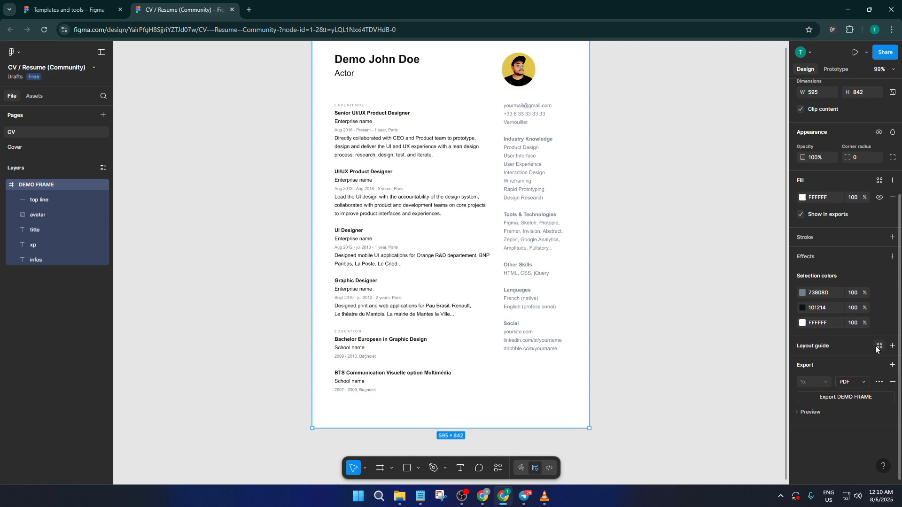
pyautogui.moveTo(879, 346)
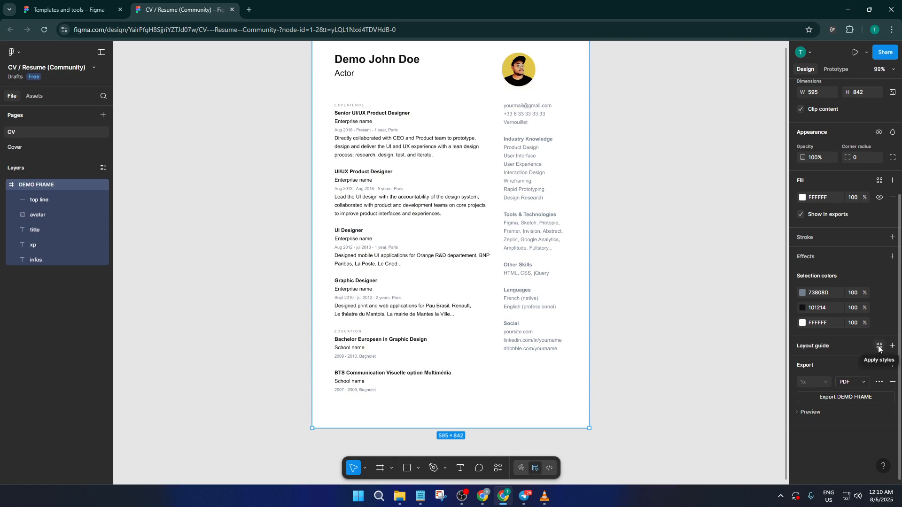
pyautogui.moveTo(892, 346)
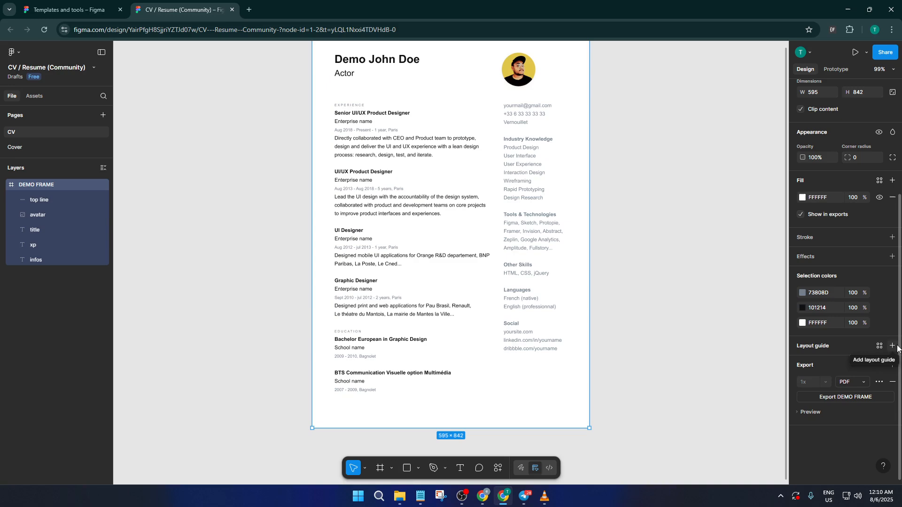